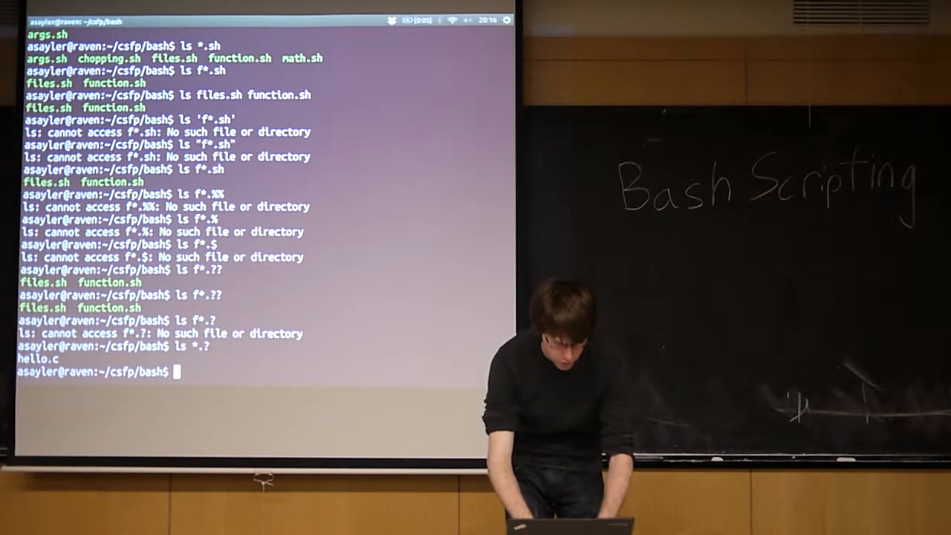
# Assign myvar=8 and echo $myvar, printing 8
pyautogui.write('m')
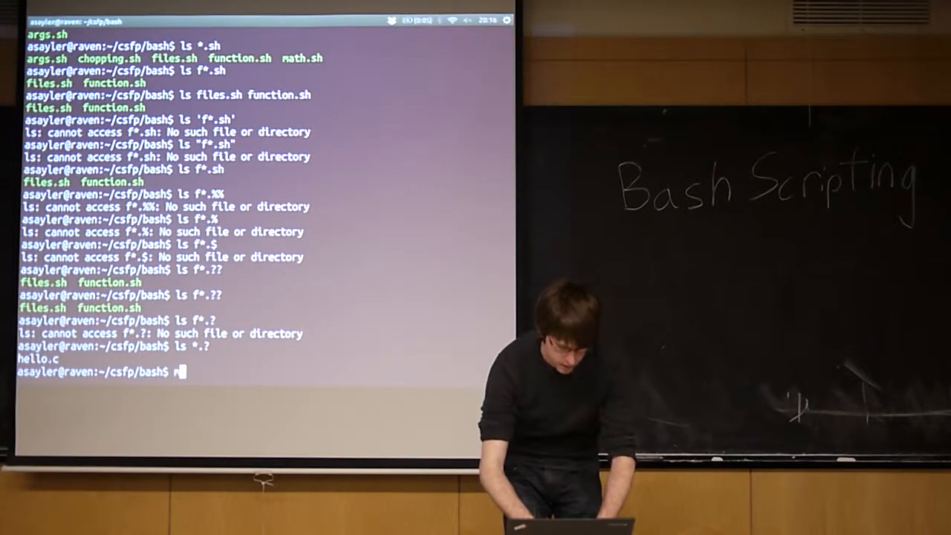
pyautogui.write('myvar=8')
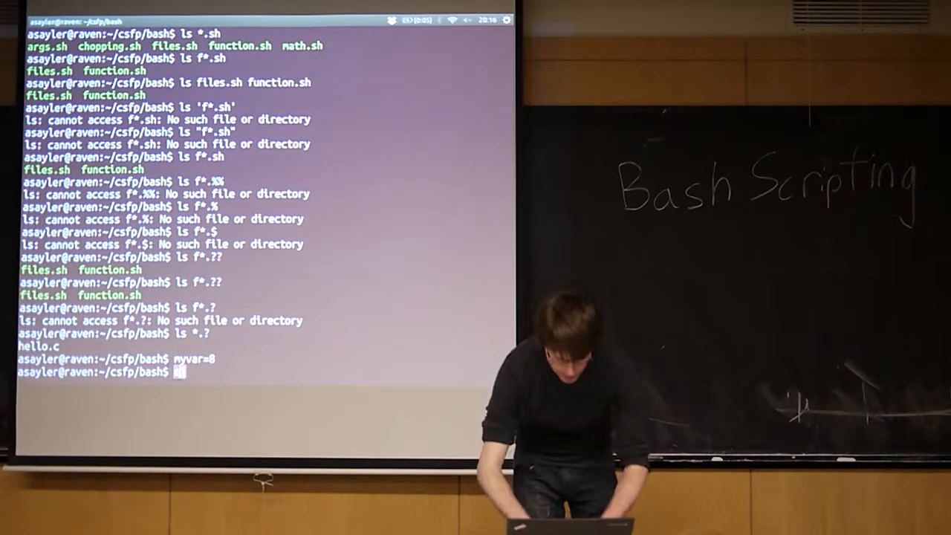
pyautogui.write('echo $')
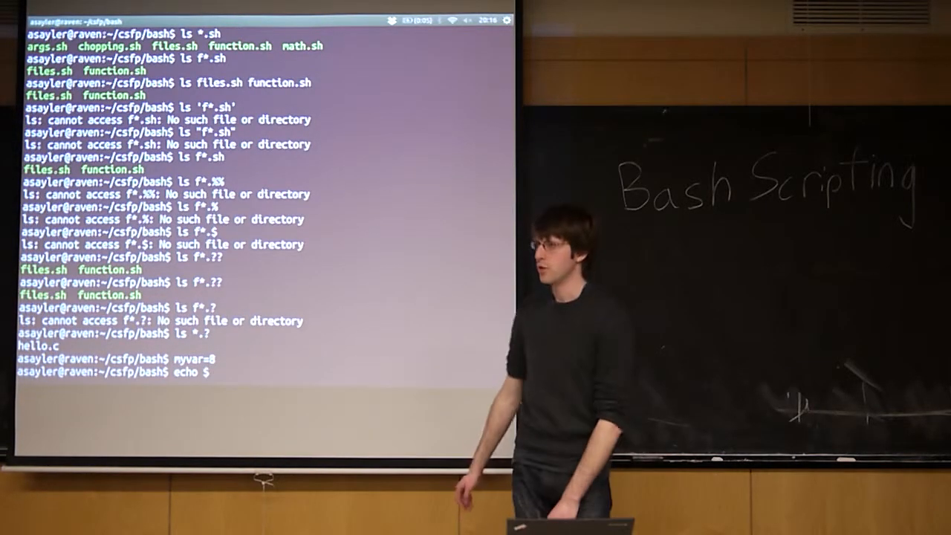
pyautogui.write('my')
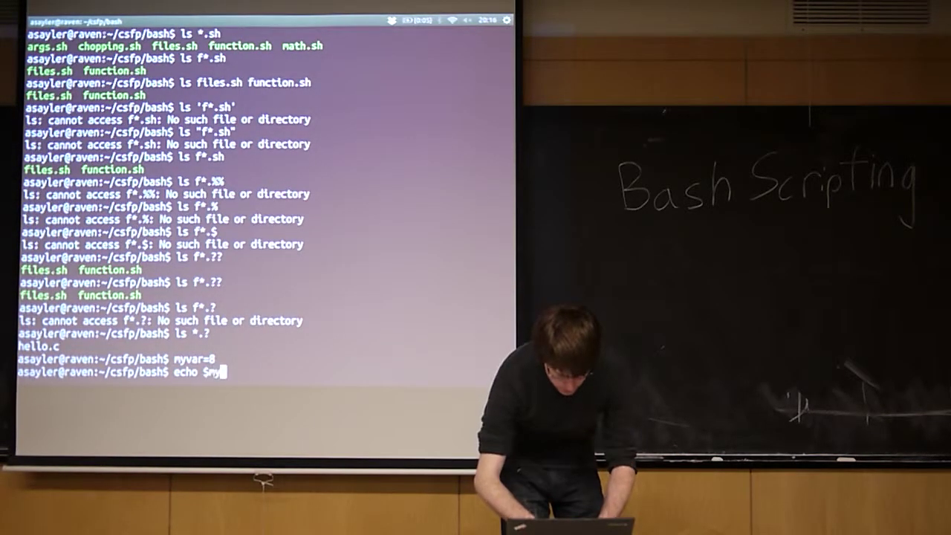
pyautogui.press('Return')
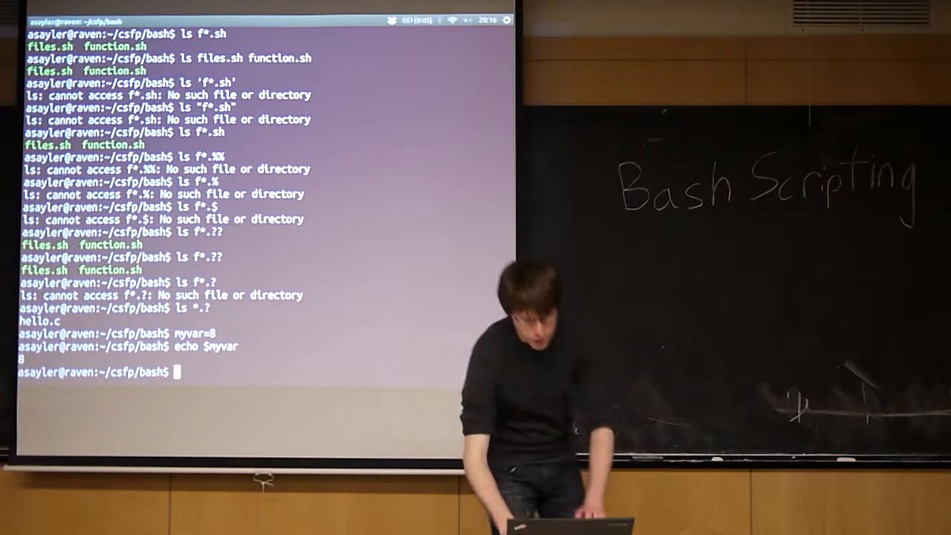
# Run the spaced assignment myvar = 8 to show it fails with command not found
pyautogui.write('myvar =')
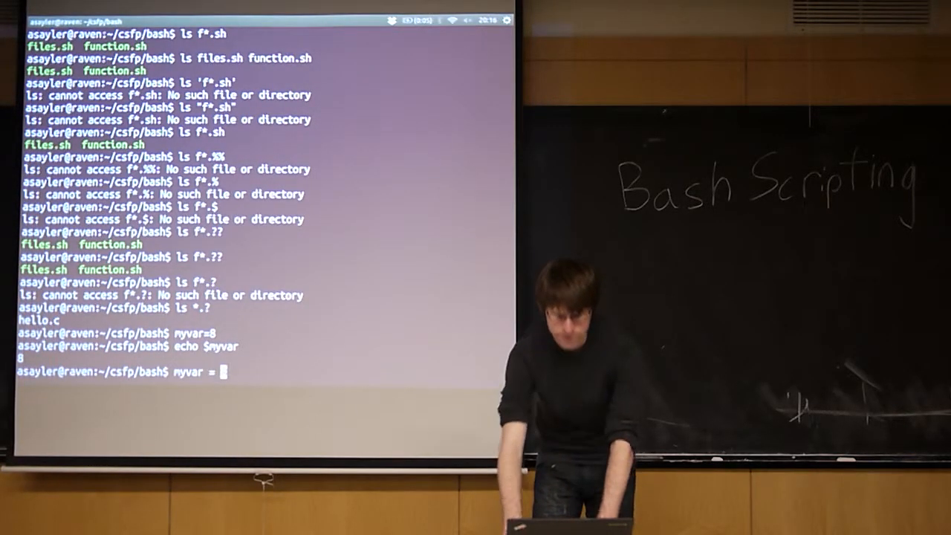
pyautogui.write('8')
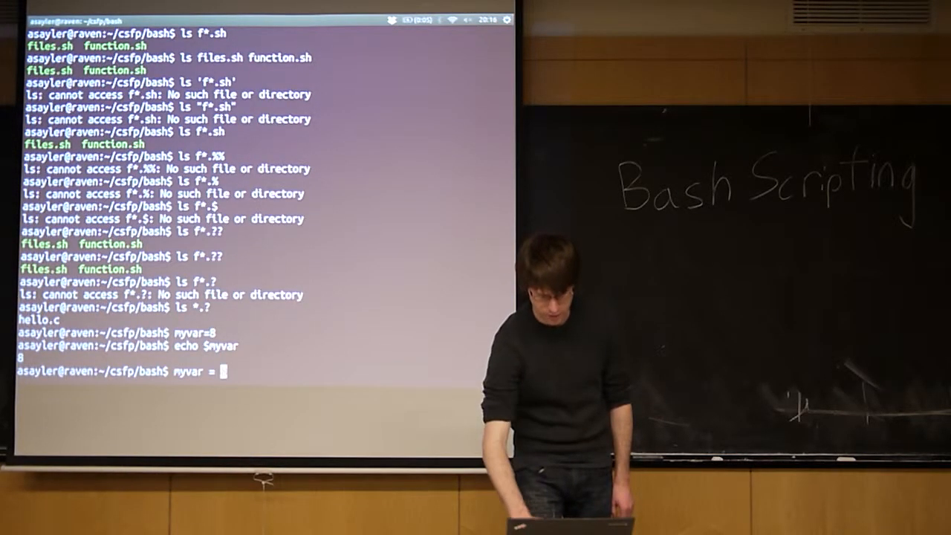
pyautogui.write('8')
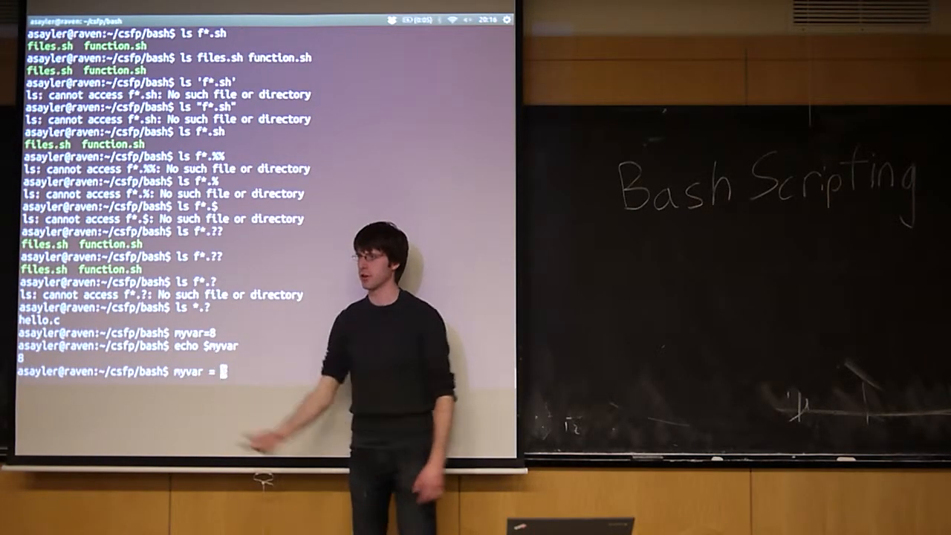
pyautogui.press('Return')
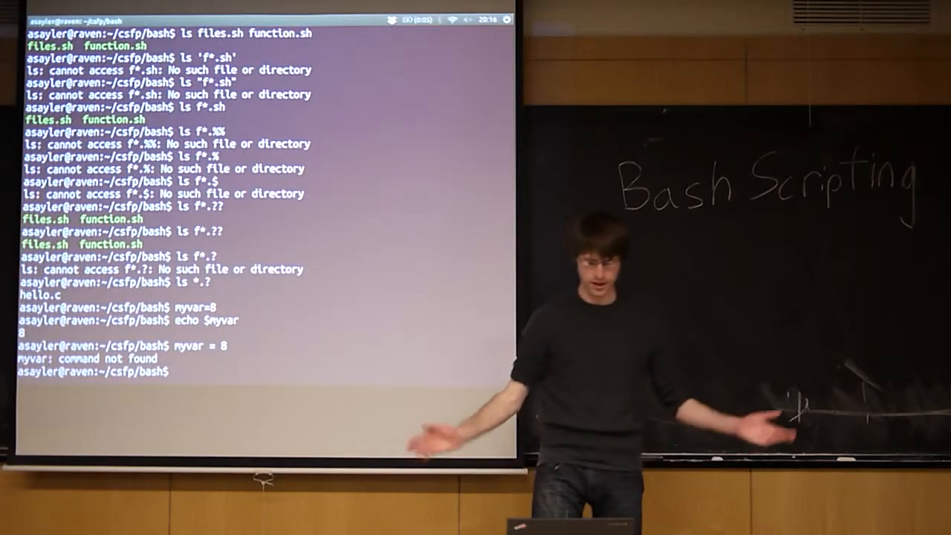
# Reassign myvar to the string "tetst" and begin echoing it
pyautogui.write('myvar 8')
pyautogui.write('myvar="tets')
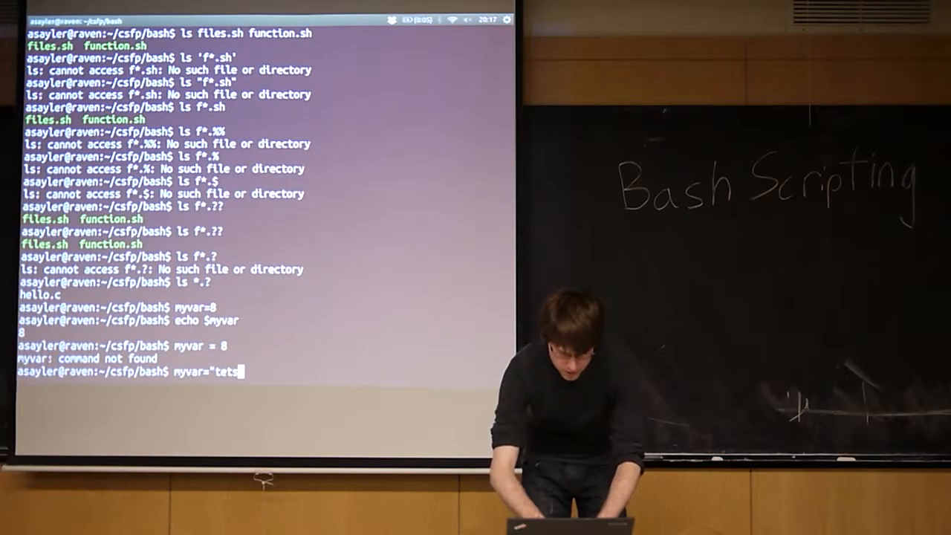
pyautogui.press('Return')
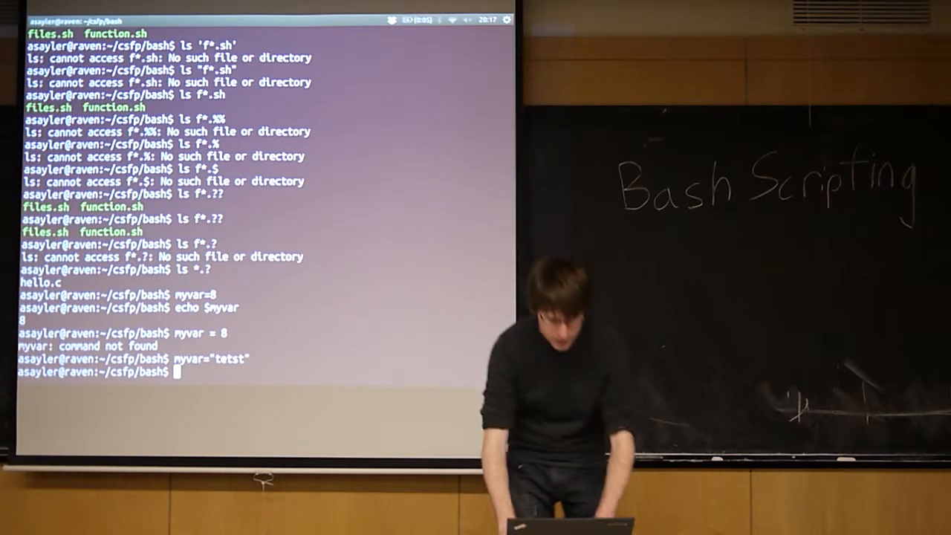
pyautogui.write('echo')
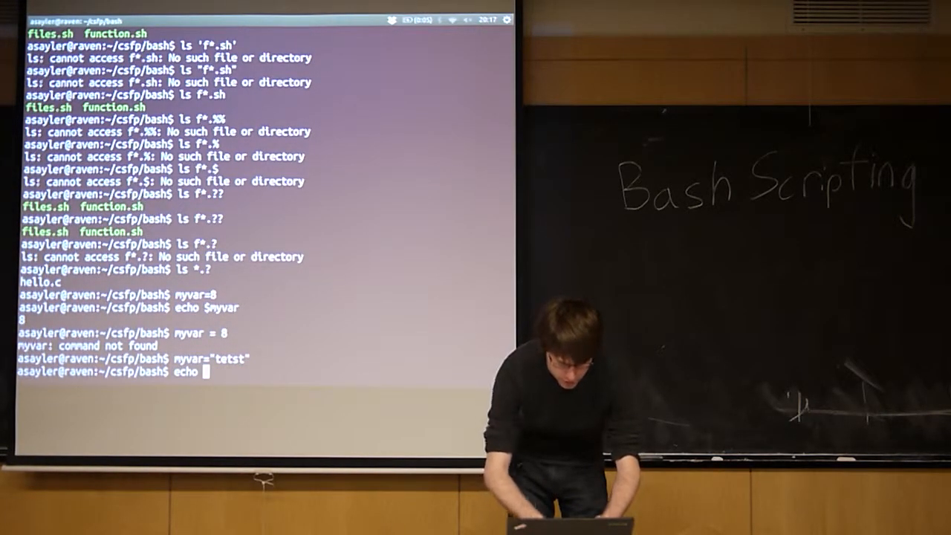
# Echo $myvar, printing the new value tetst
pyautogui.write('$my')
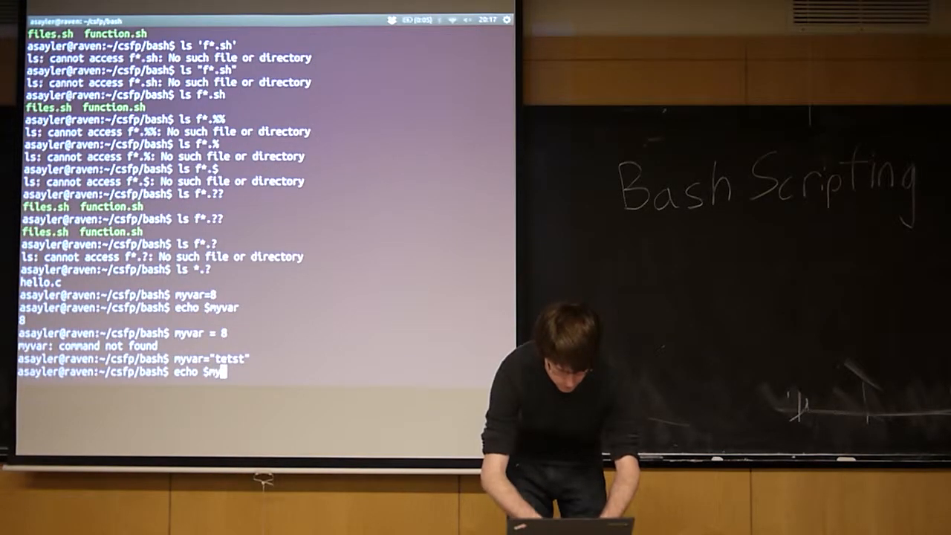
pyautogui.press('Return')
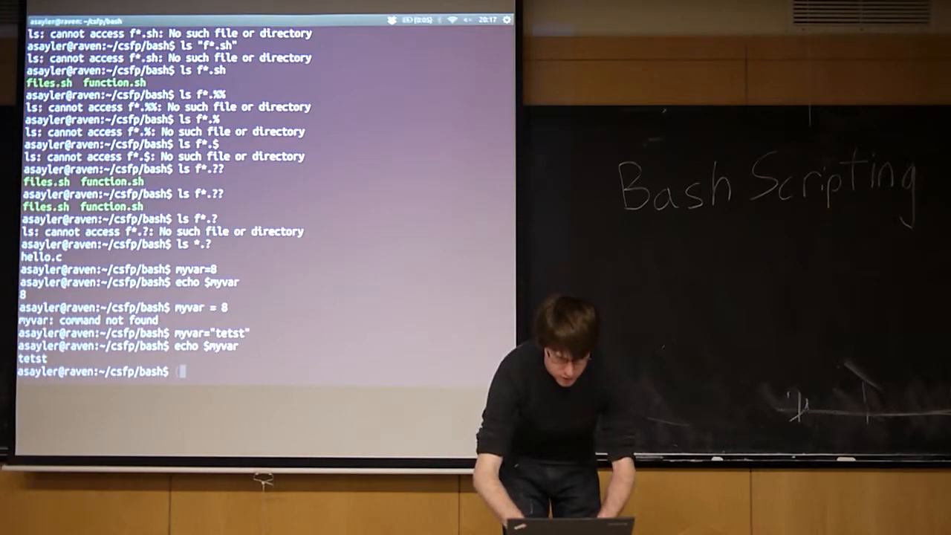
# Run $((3+4)) alone to get '7: command not found', then echo it to print 7
pyautogui.write('((')
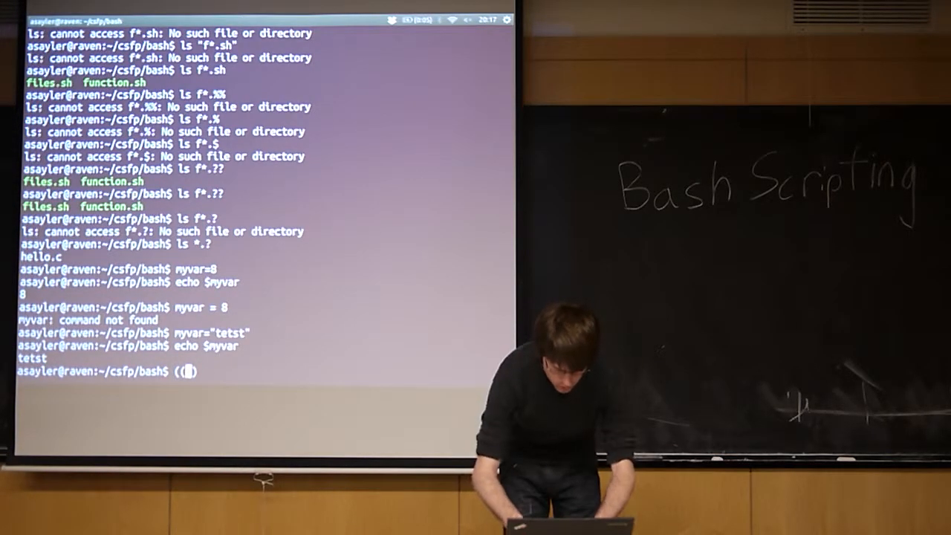
pyautogui.write('3+4')
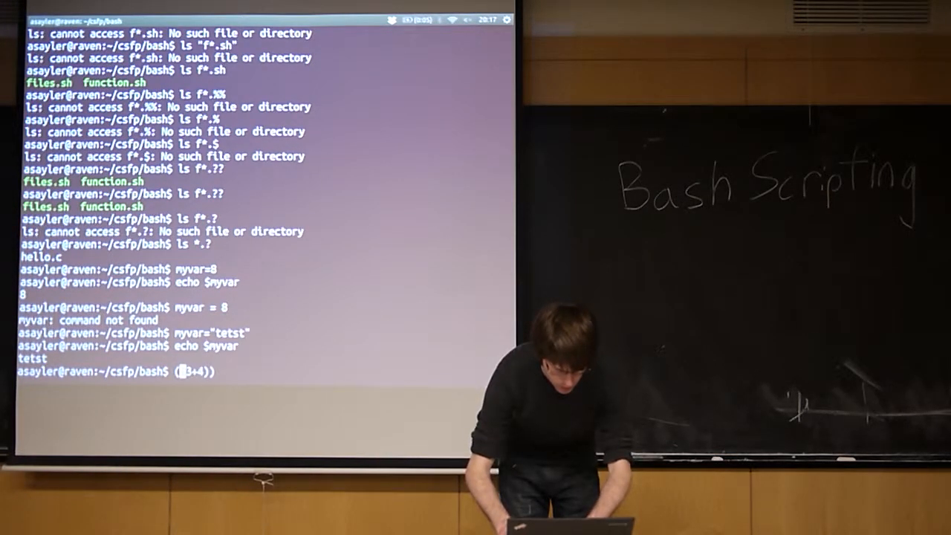
pyautogui.press('Return')
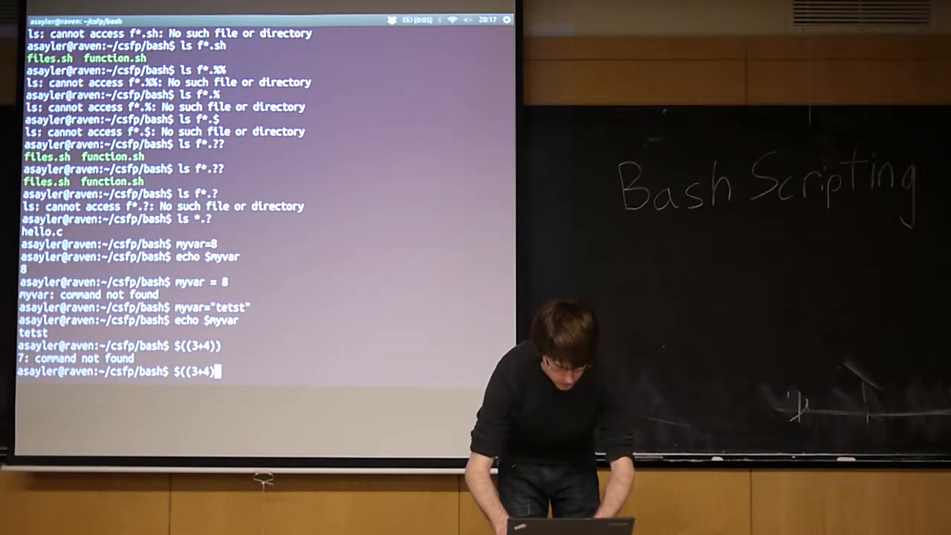
pyautogui.press('Return')
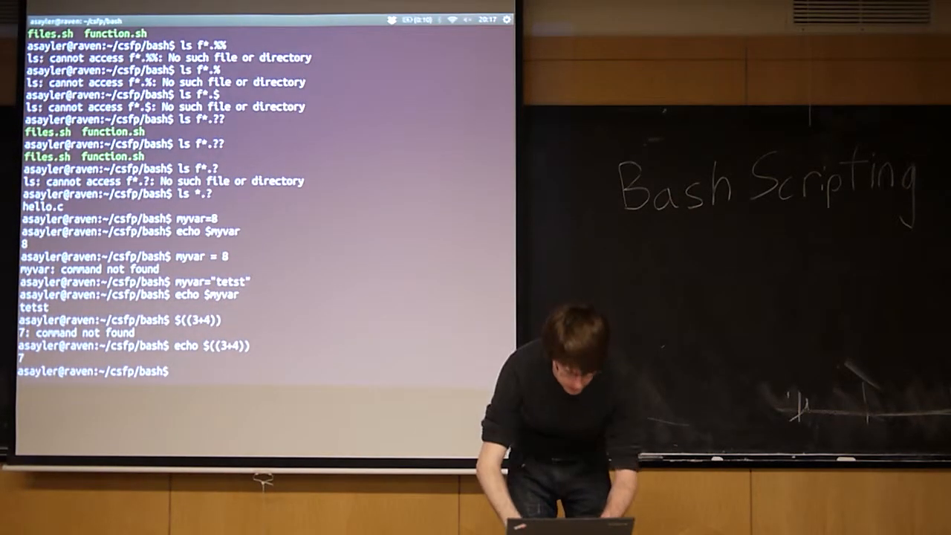
# Assign myffiles=$(ls f*.??) to capture the matching file names via command substitution
pyautogui.write('myff')
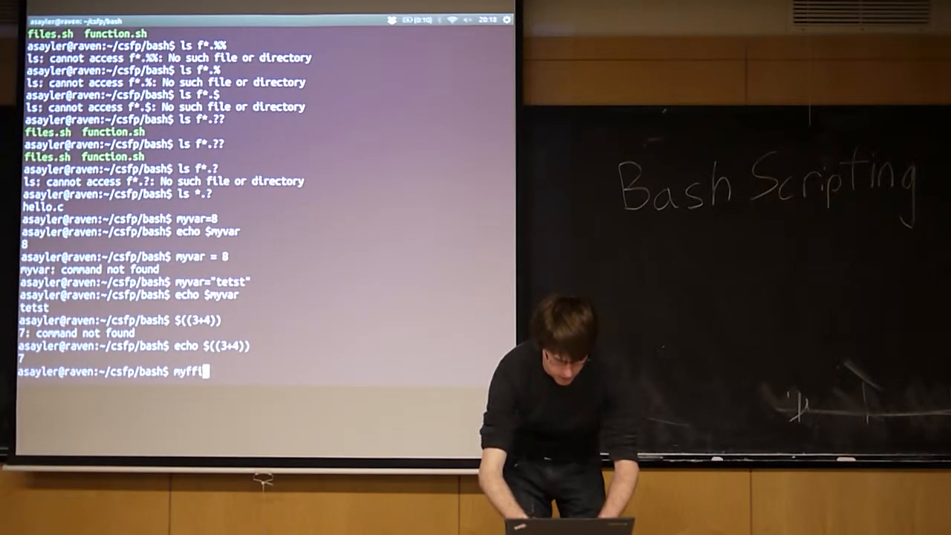
pyautogui.write('les=')
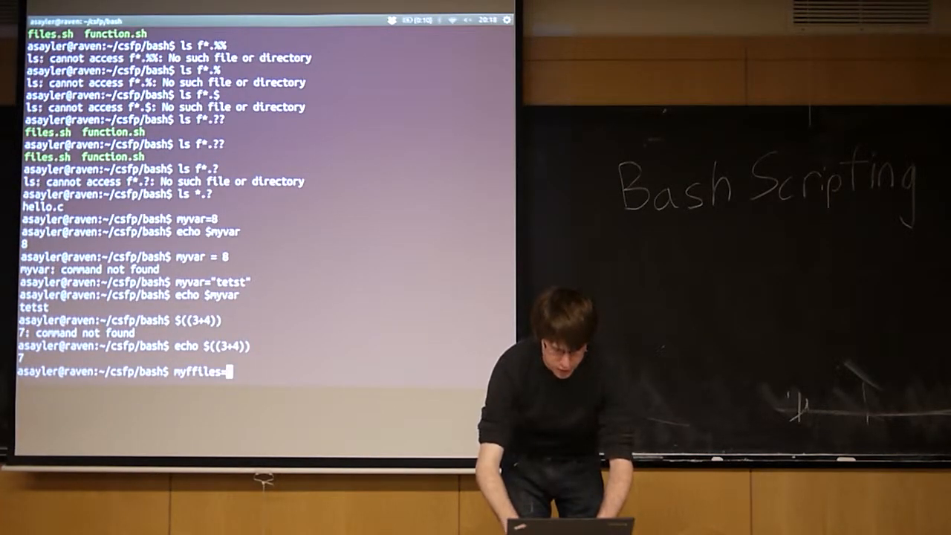
pyautogui.write('$(')
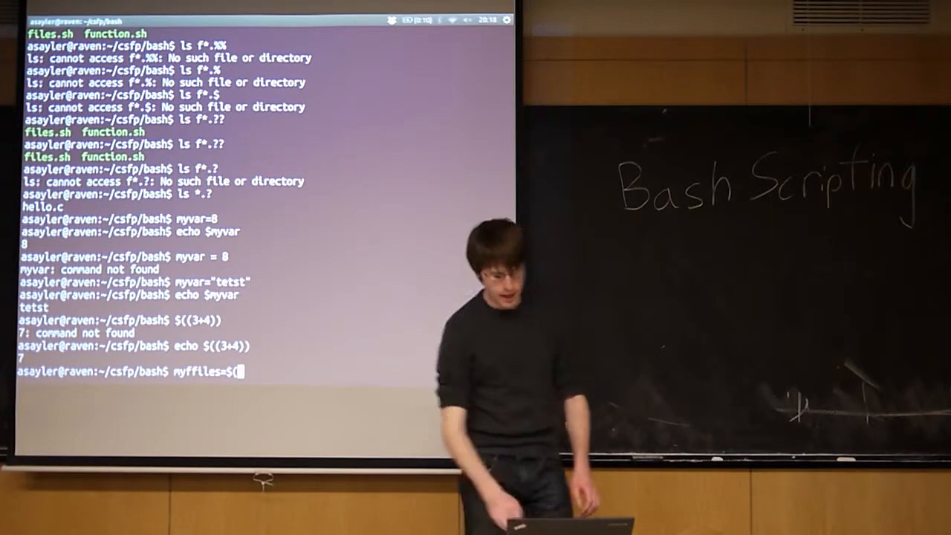
pyautogui.write('ls *.')
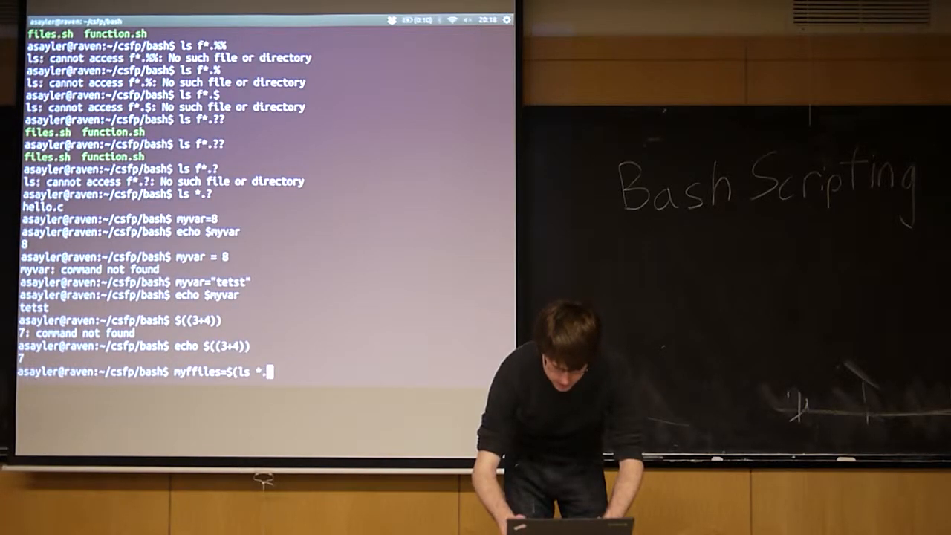
pyautogui.write('?)')
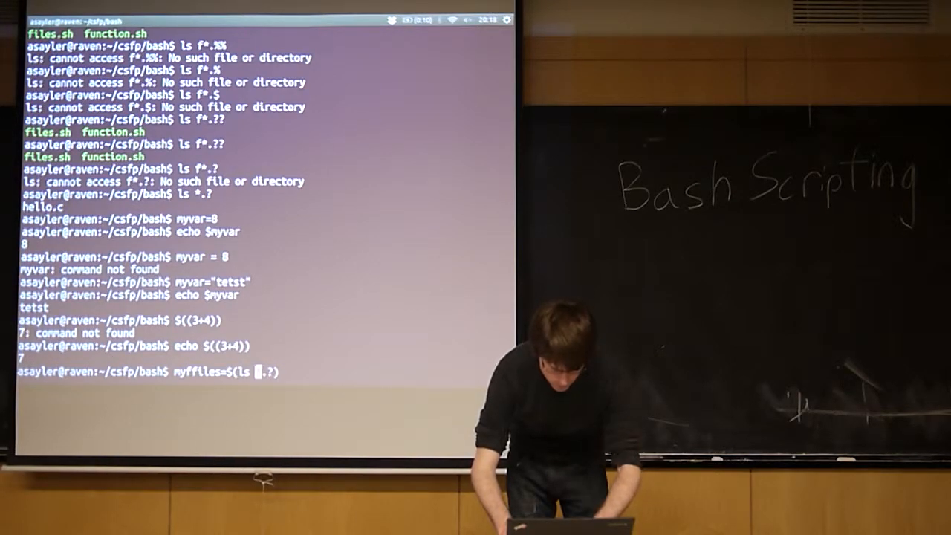
pyautogui.write('f*')
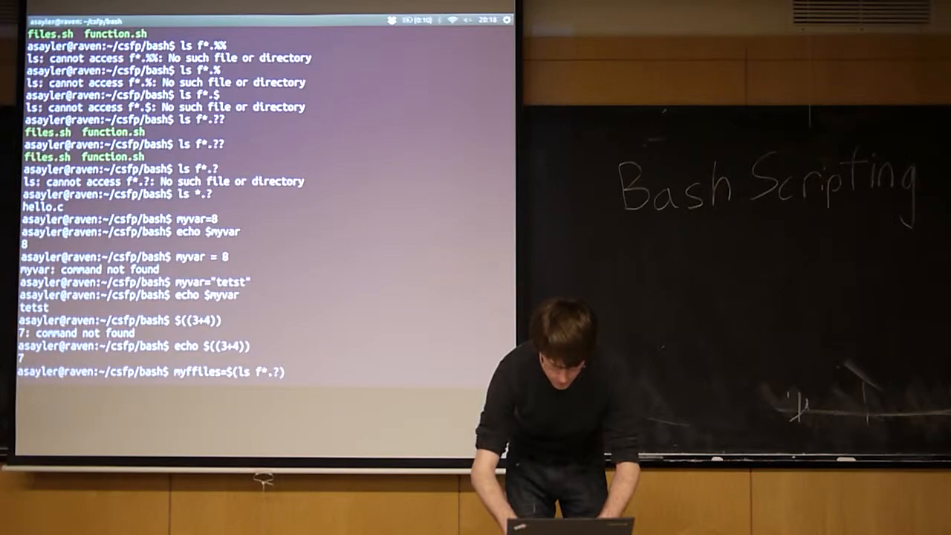
pyautogui.write('?')
pyautogui.press('Return')
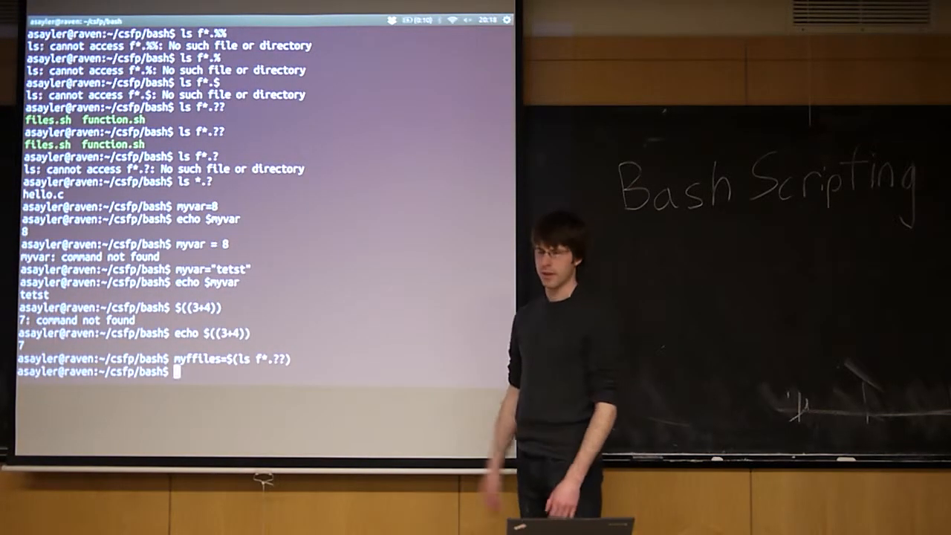
# Echo $myffiles, printing files.sh function.sh
pyautogui.write('echo')
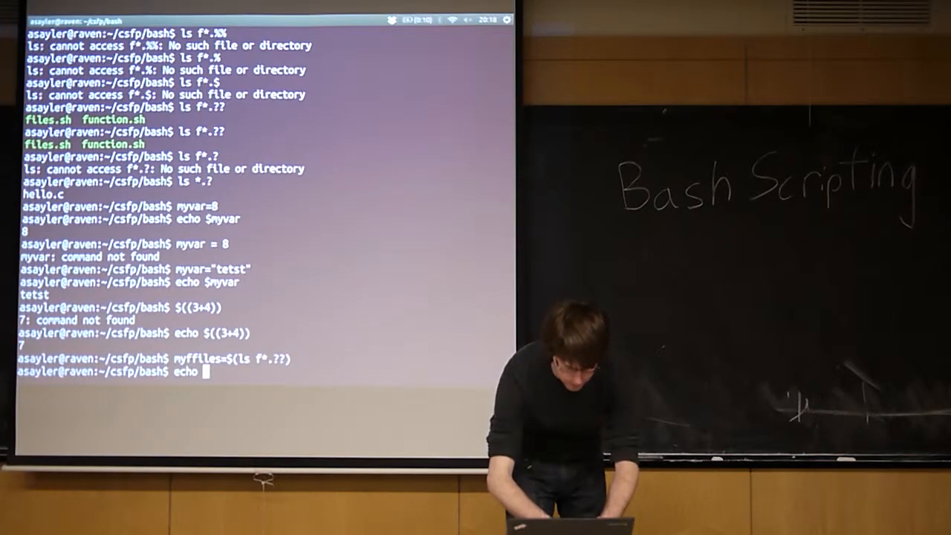
pyautogui.write('$myffiles')
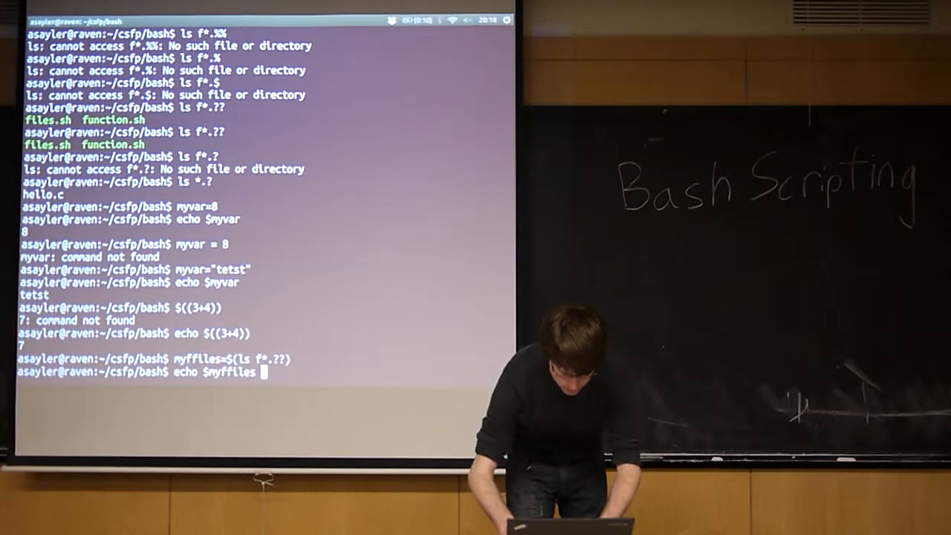
pyautogui.press('Return')
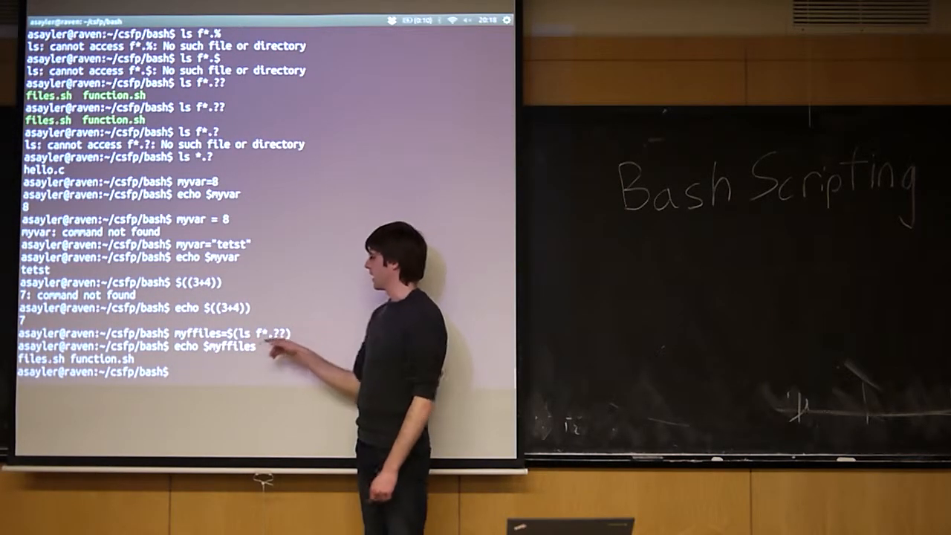
# Reassign myffiles=$(ls) and echo it to print the full directory listing
pyautogui.write('echo $myffiles')
pyautogui.write('myffiles=$(ls f')
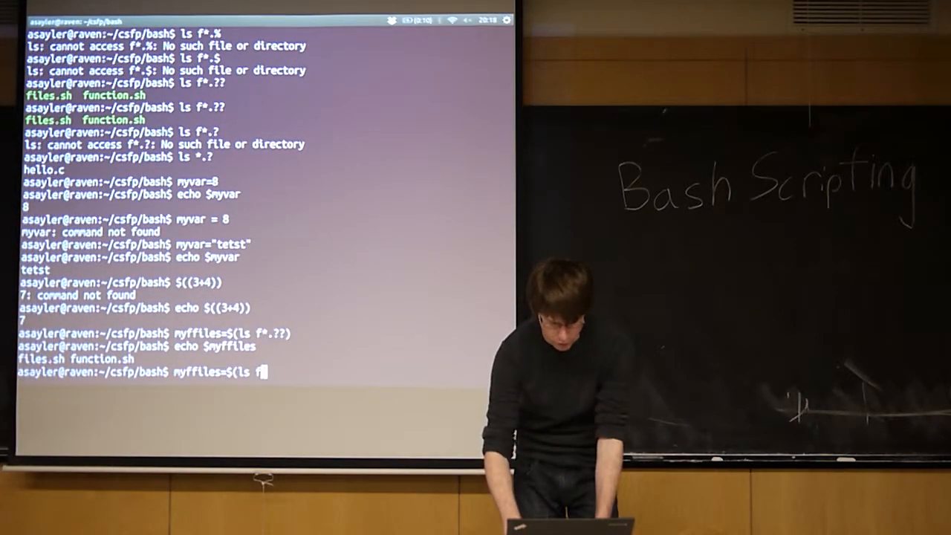
pyautogui.press('Return')
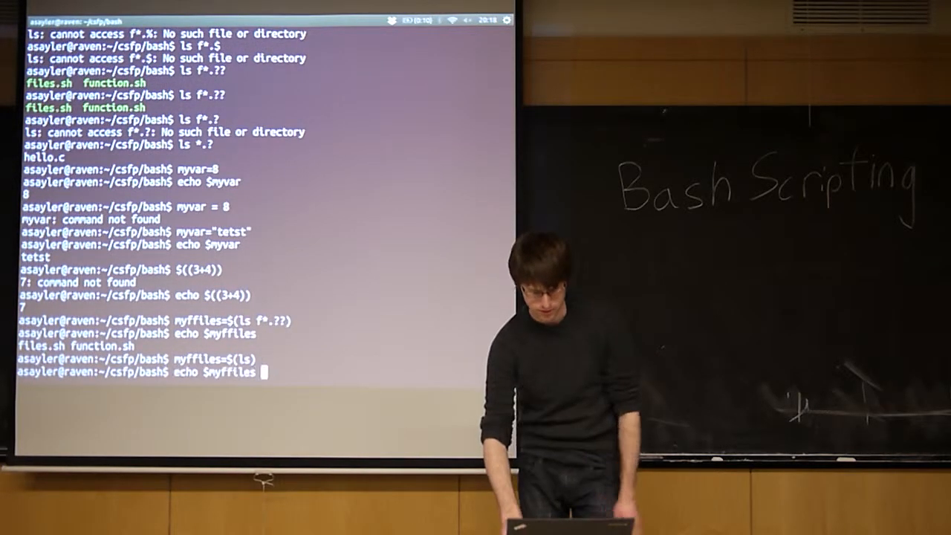
pyautogui.press('Return')
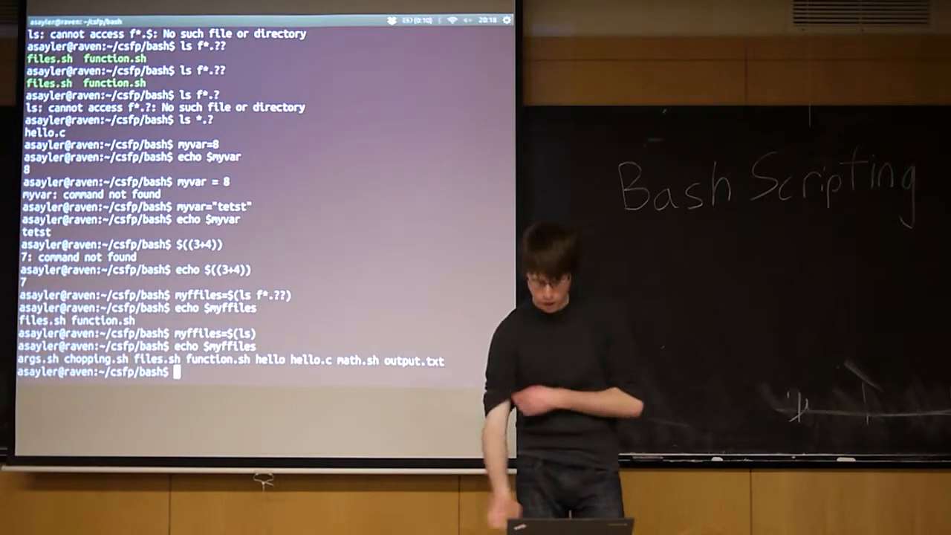
# Reassign myffiles=$(uname) and echo it, printing Linux
pyautogui.write('myffiles=$(ls')
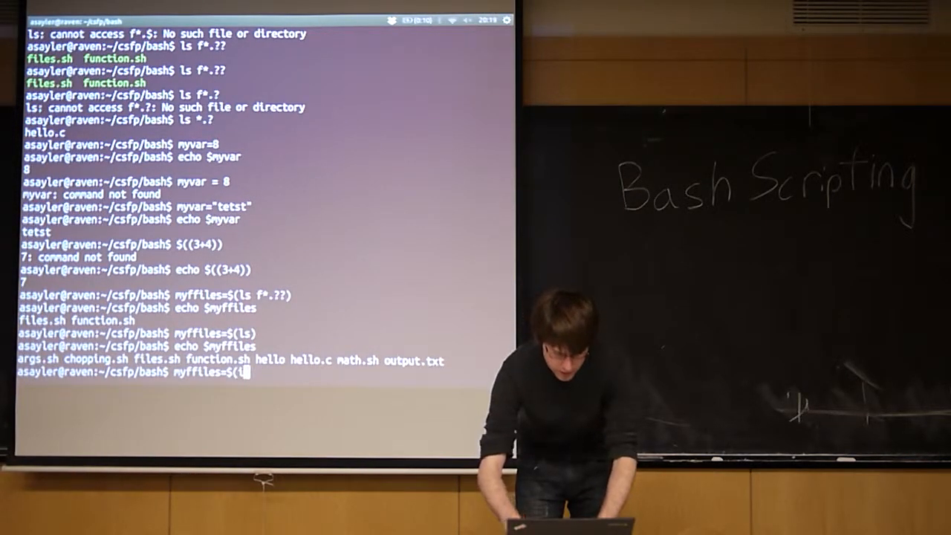
pyautogui.write('uname')
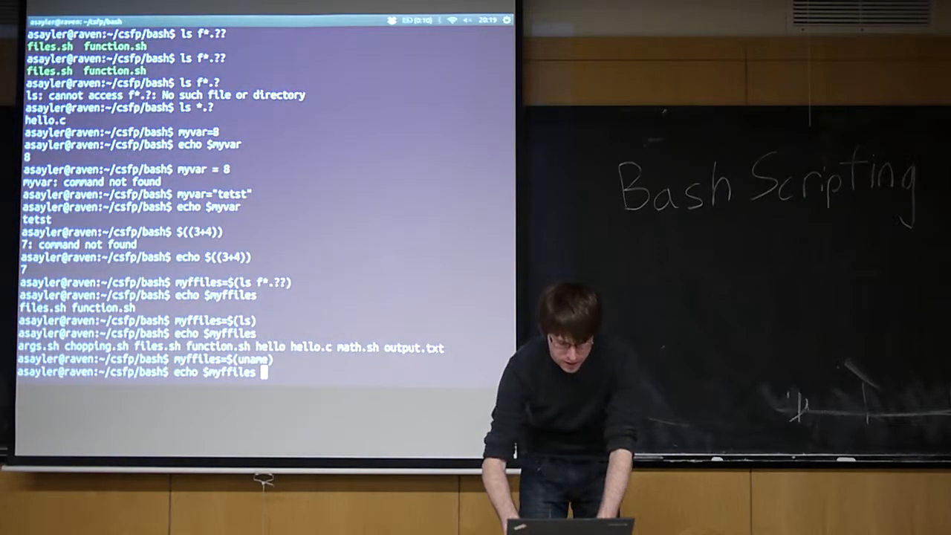
pyautogui.press('Return')
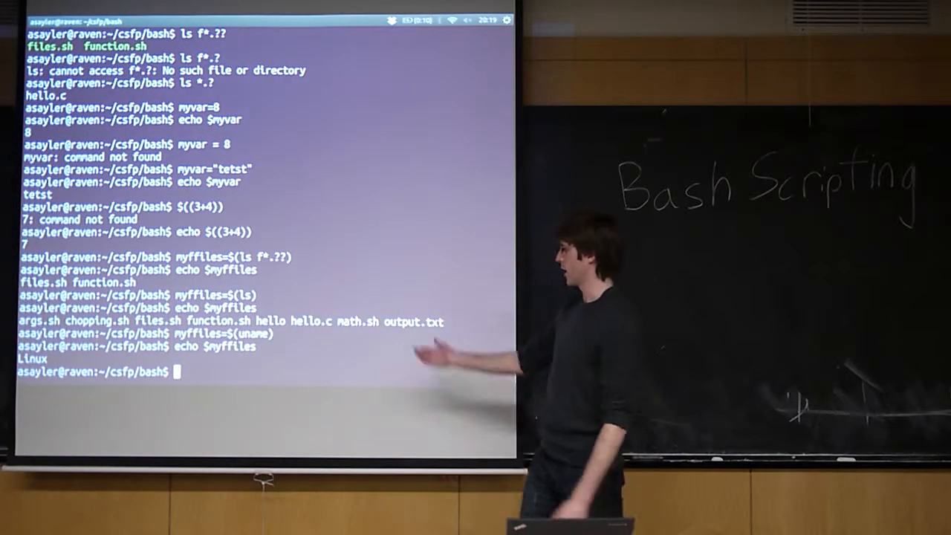